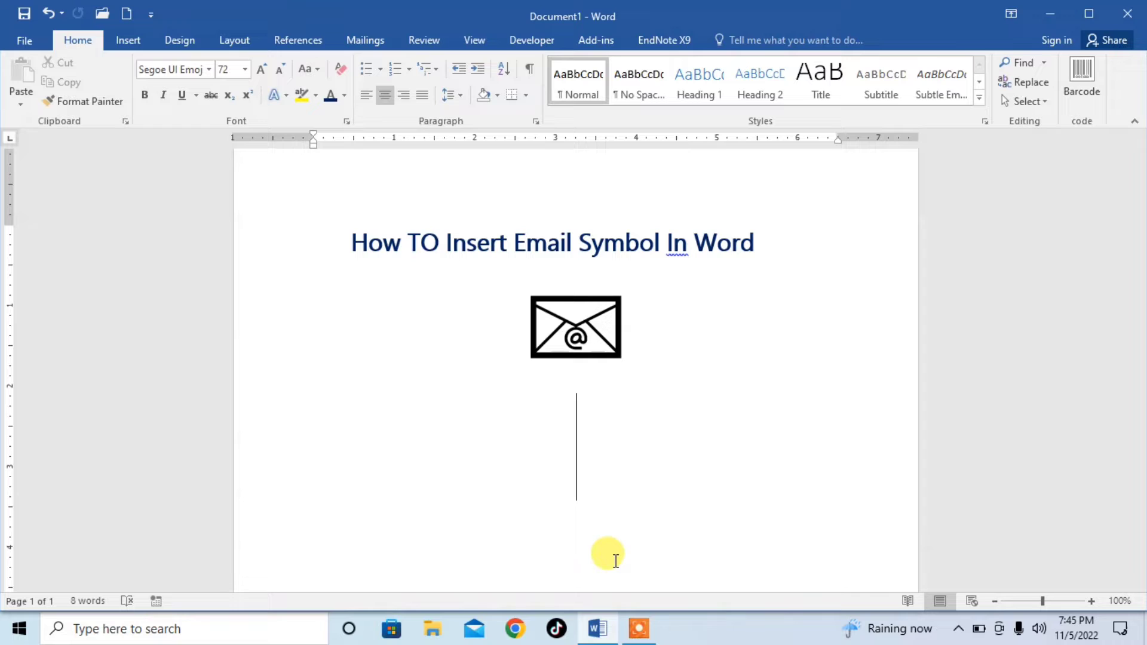
pyautogui.moveTo(125, 41)
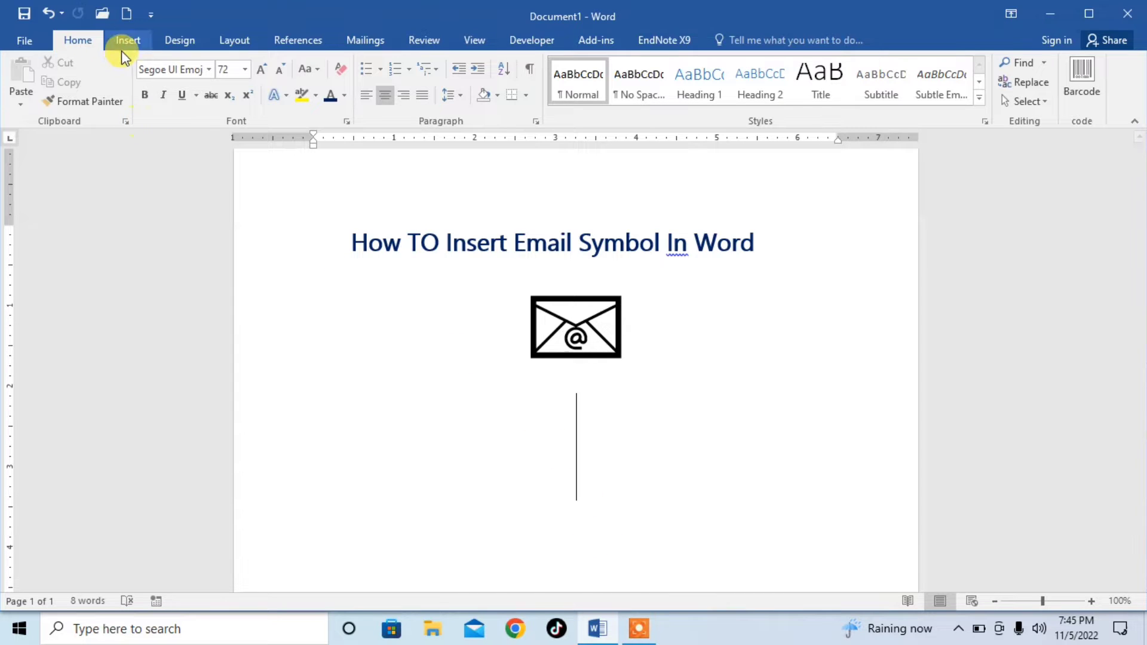
# Show the Insert ribbon's Symbol gallery of common symbols
pyautogui.click(128, 41)
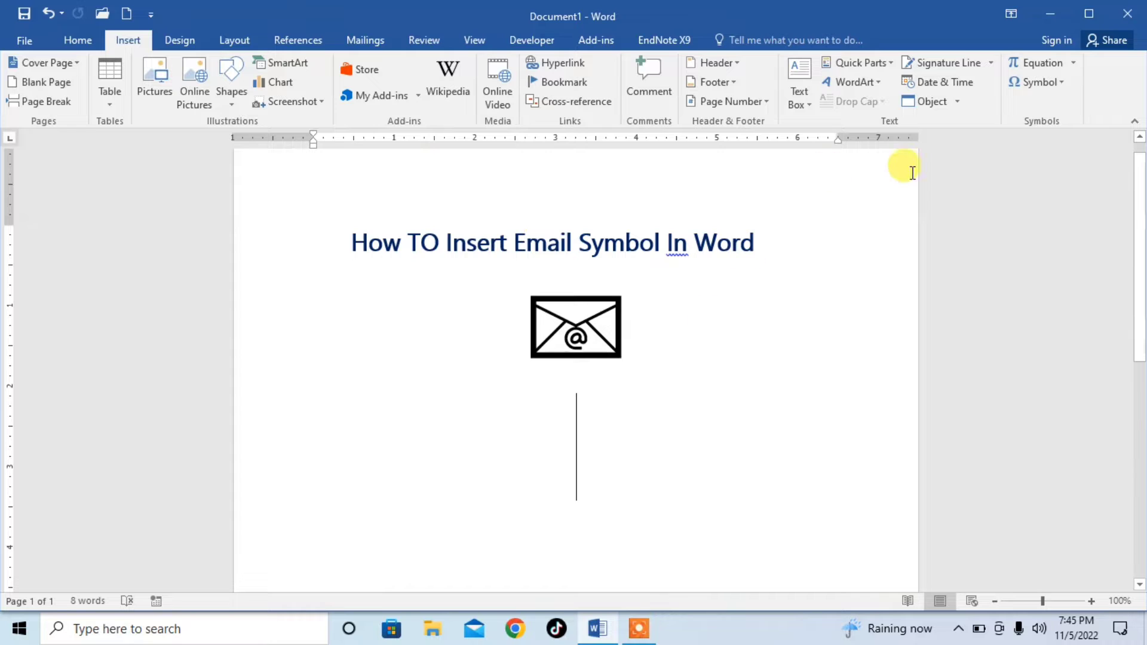
pyautogui.click(1035, 82)
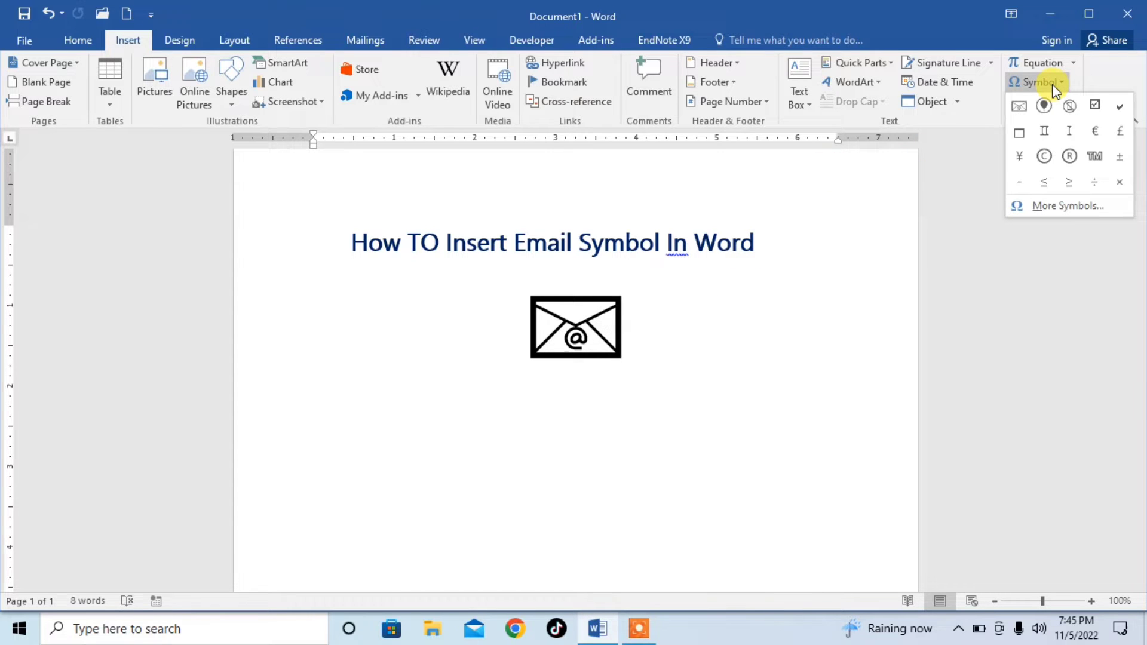
pyautogui.moveTo(1091, 226)
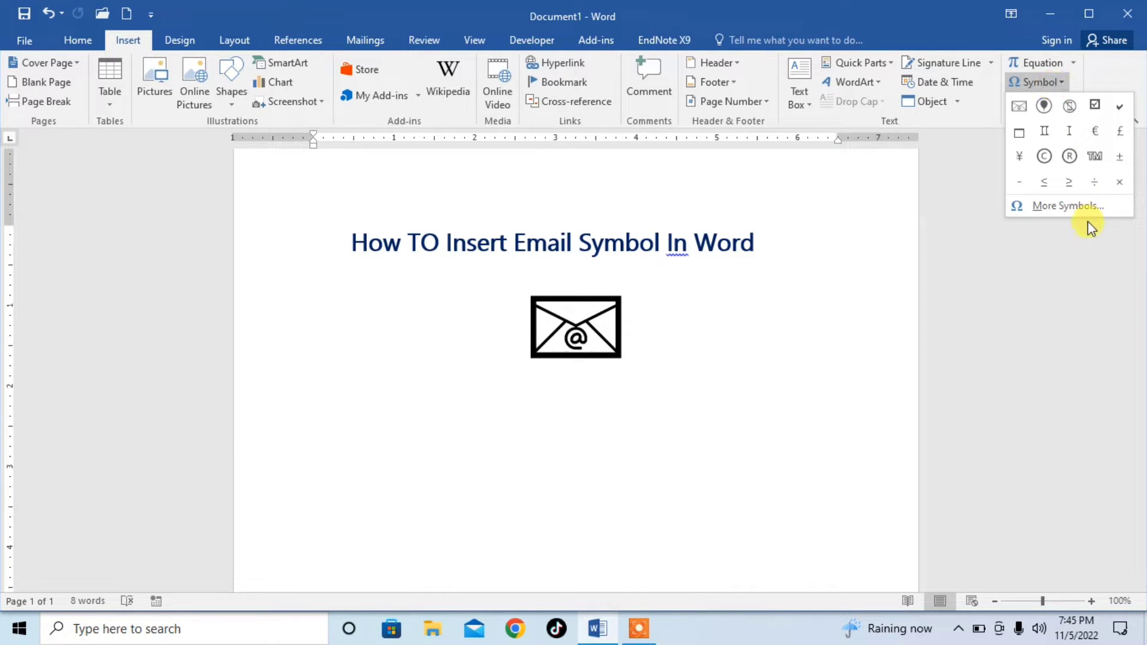
# In More Symbols, keep font Segoe UI Emoji and subset Extended Characters - Plane 1
pyautogui.click(1066, 206)
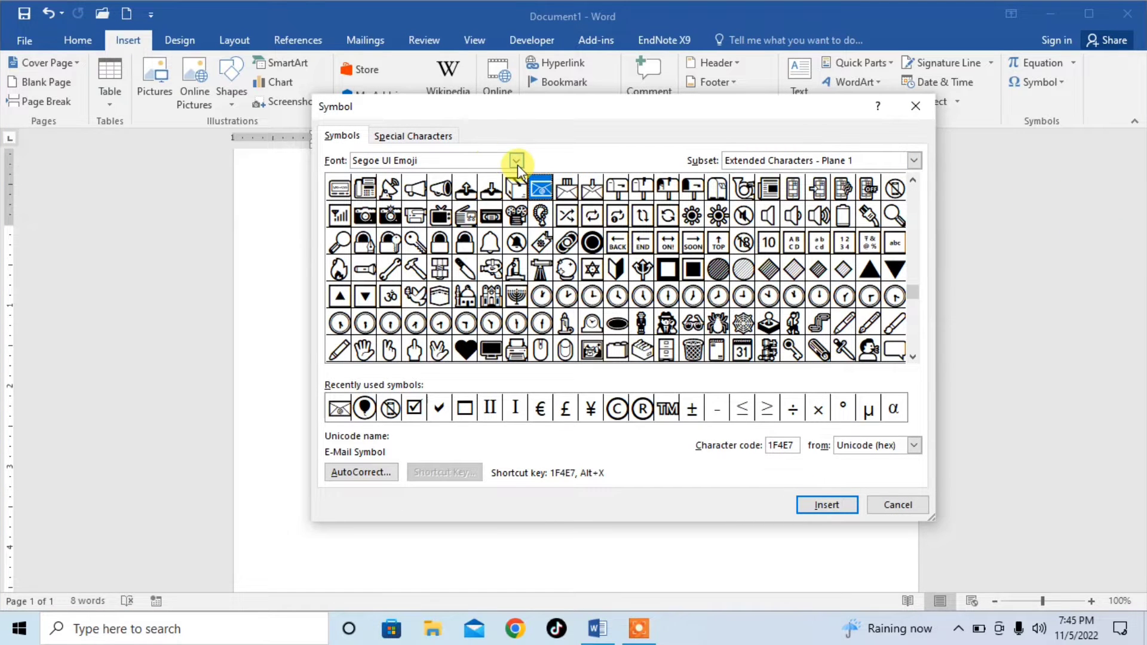
pyautogui.click(517, 160)
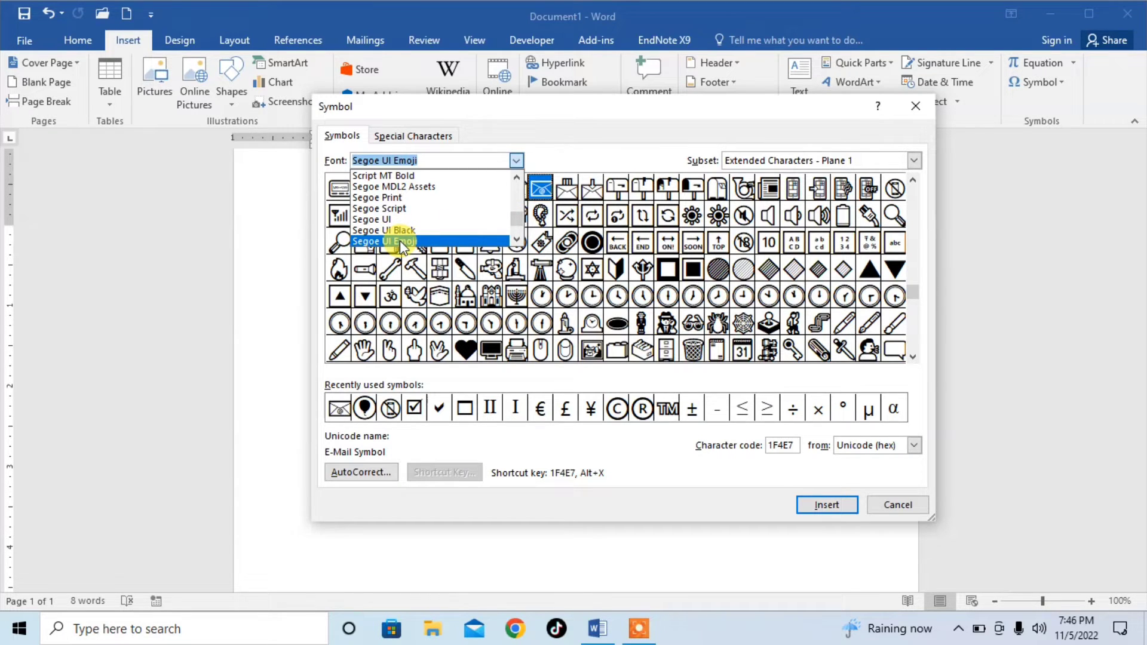
pyautogui.click(382, 242)
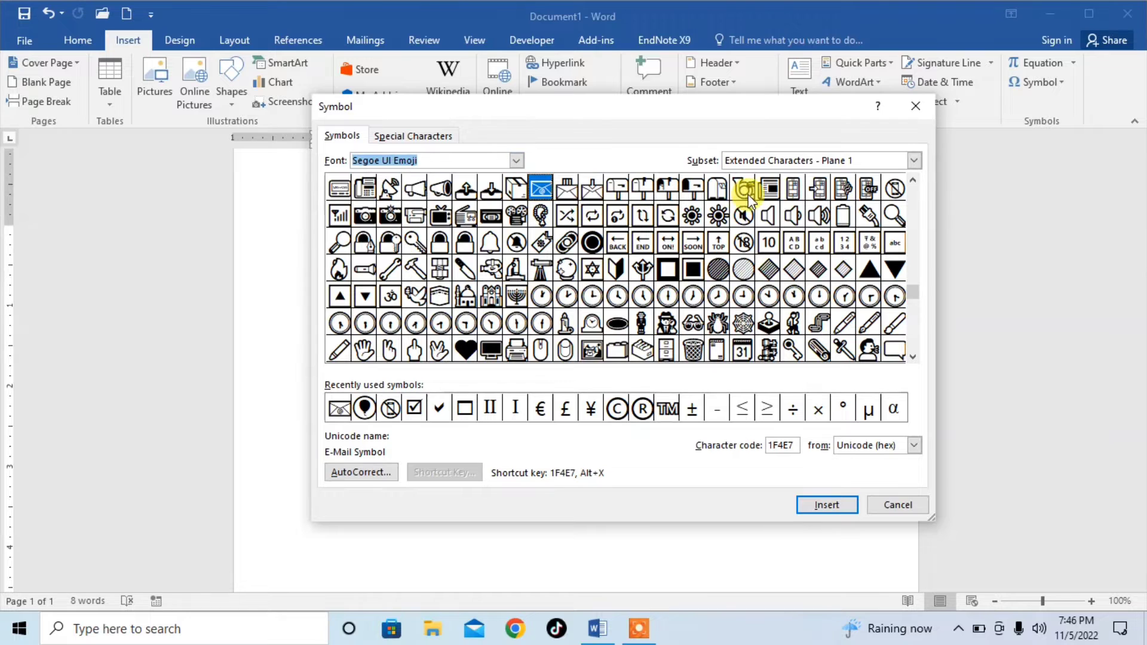
pyautogui.click(913, 160)
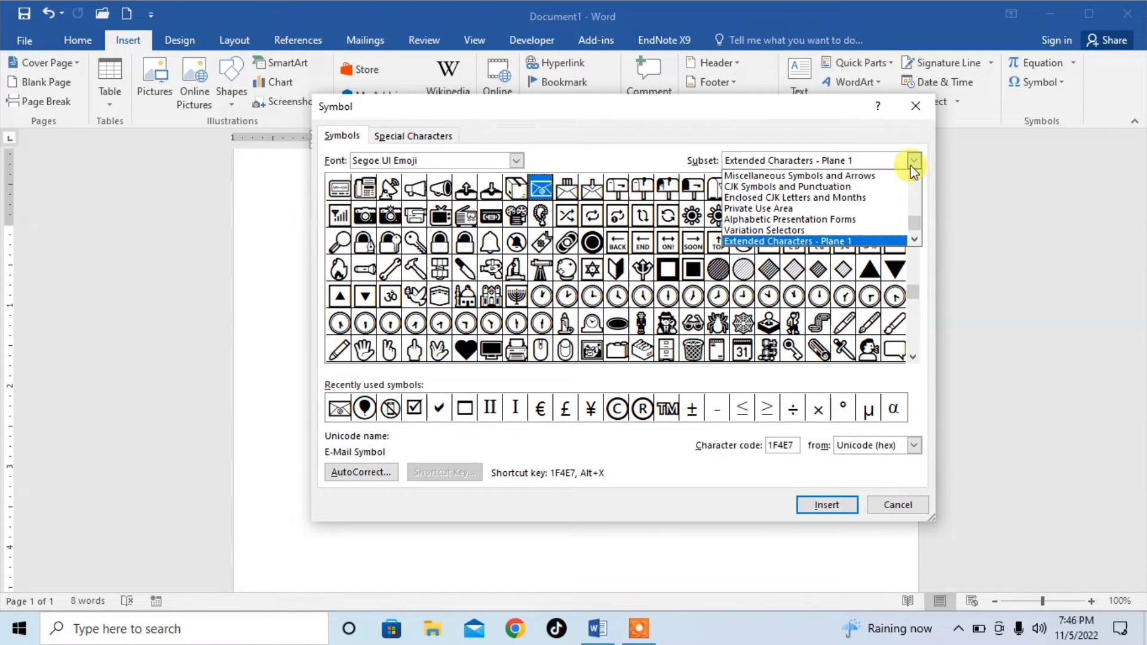
pyautogui.moveTo(913, 235)
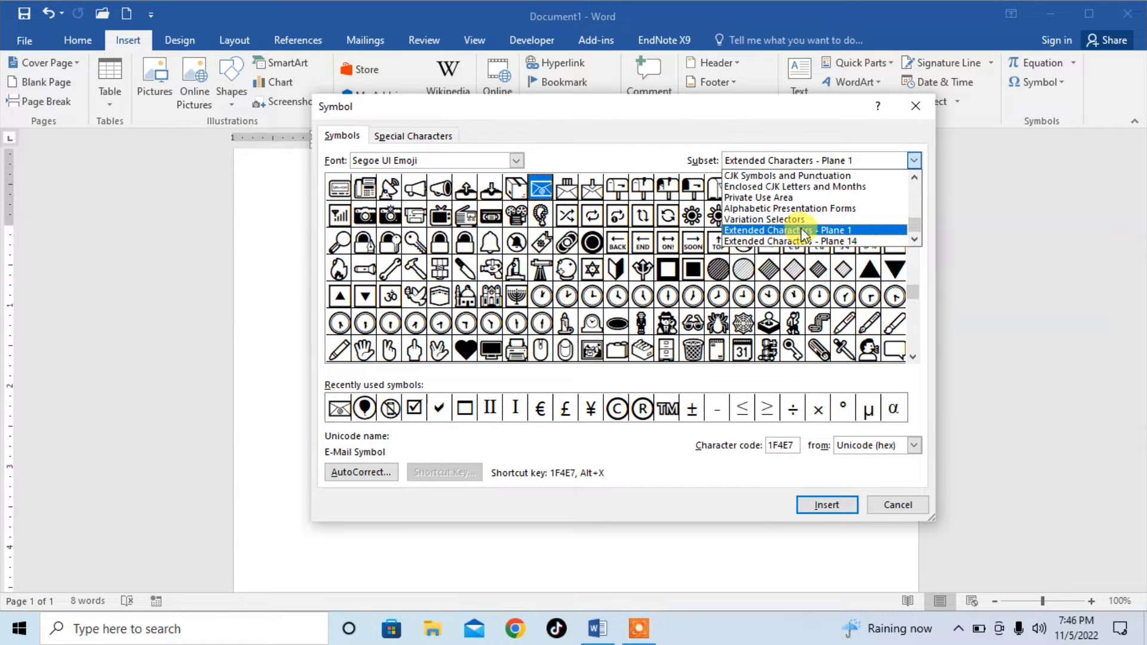
pyautogui.click(790, 230)
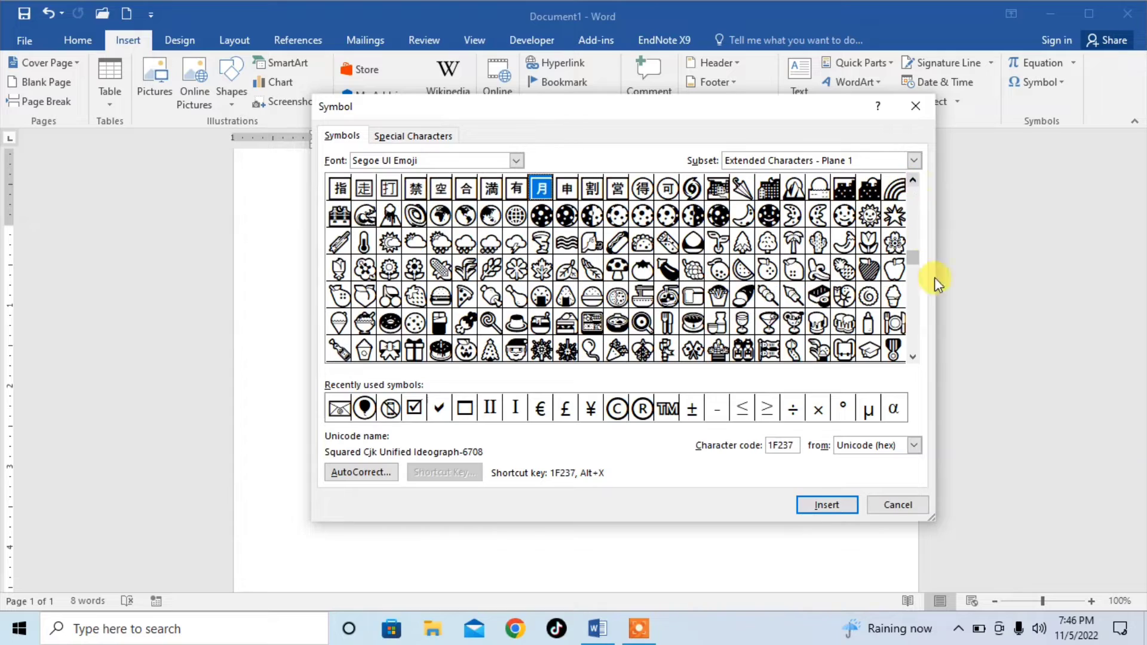
pyautogui.scroll(-3)
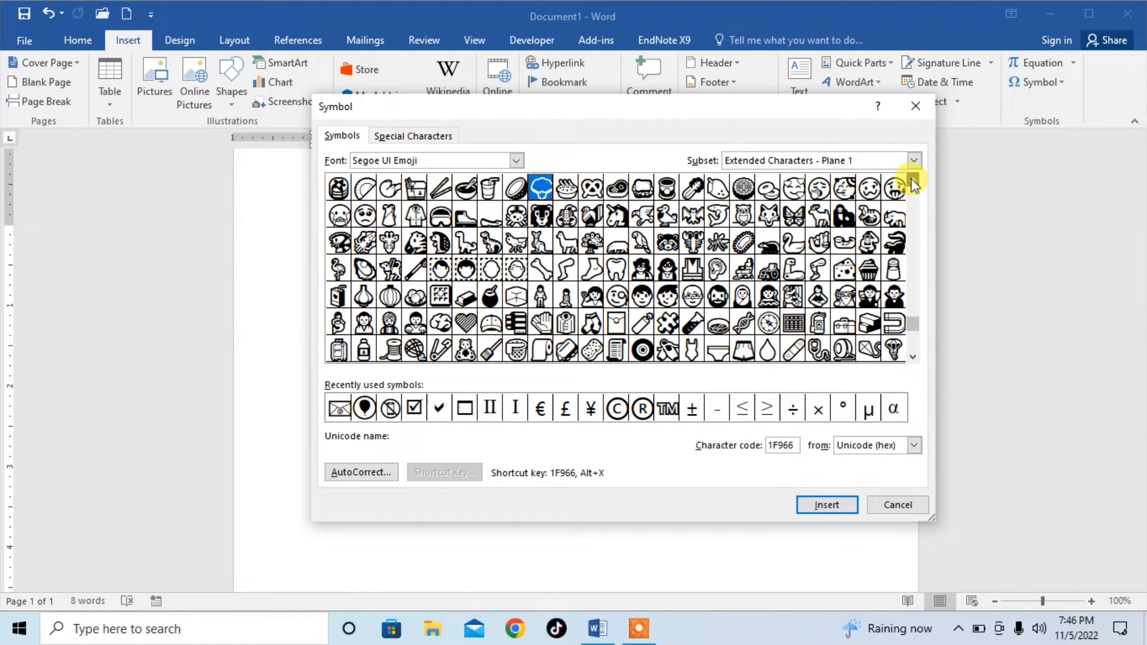
pyautogui.scroll(3)
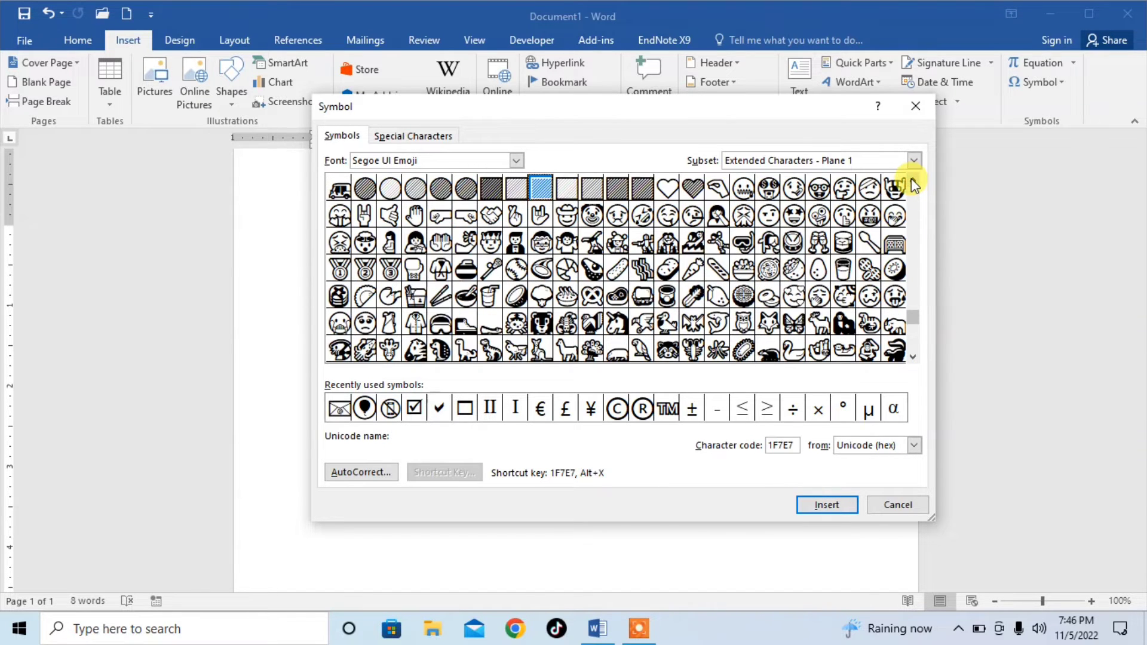
pyautogui.scroll(3)
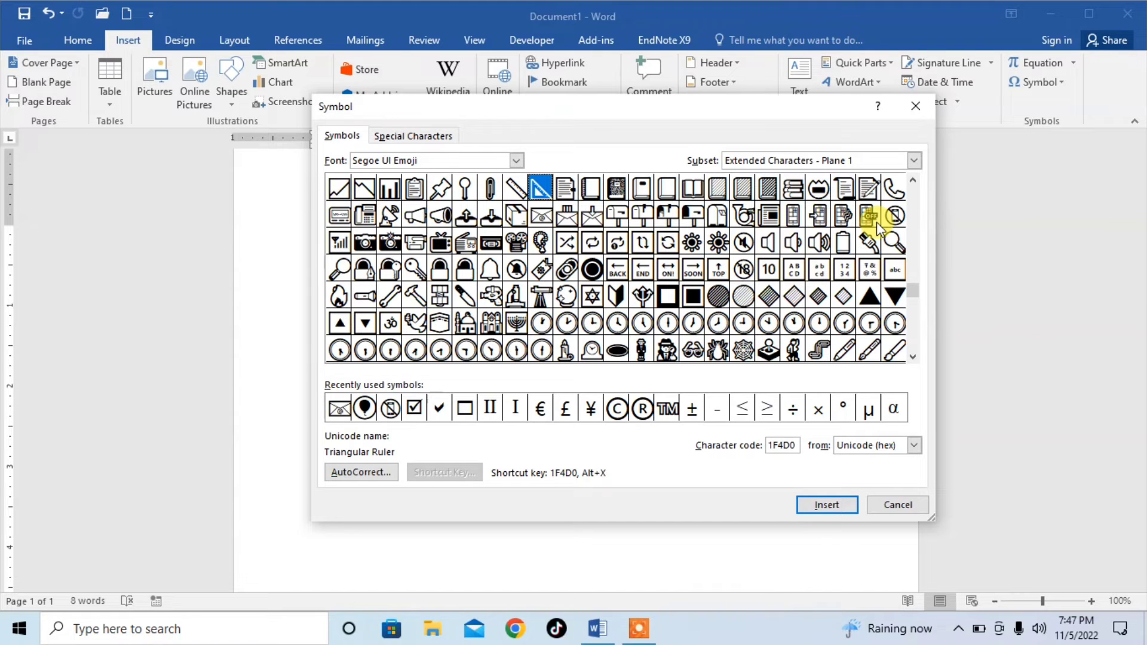
pyautogui.moveTo(566, 214)
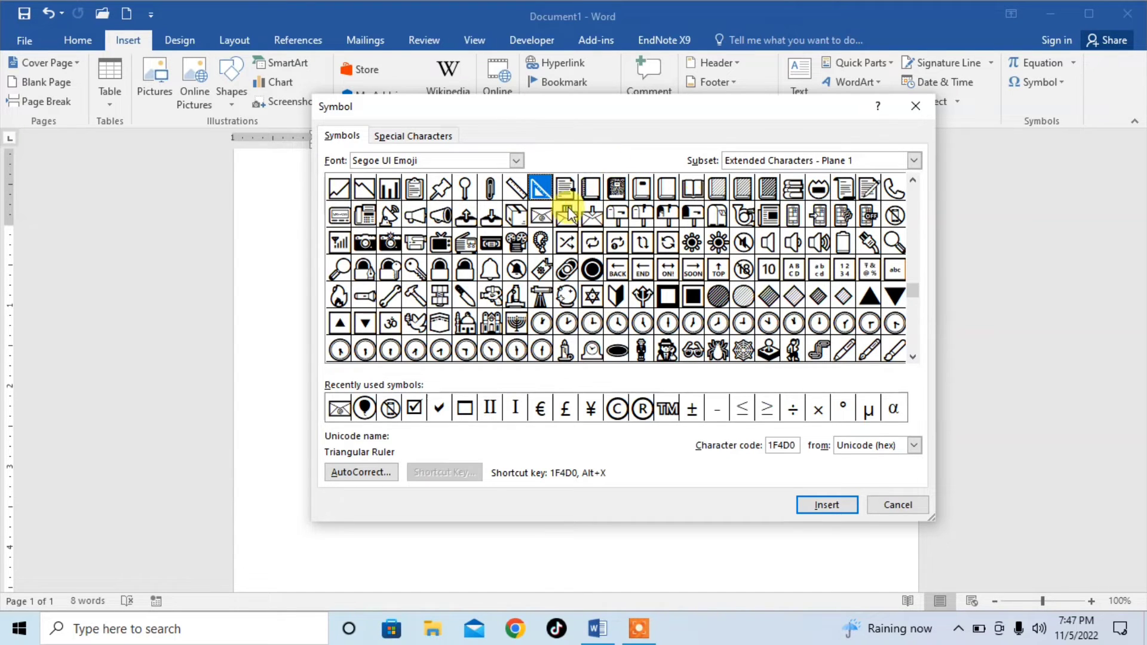
# Insert the E-Mail Symbol envelope (1F4E7) as a second symbol and close the dialog
pyautogui.click(540, 214)
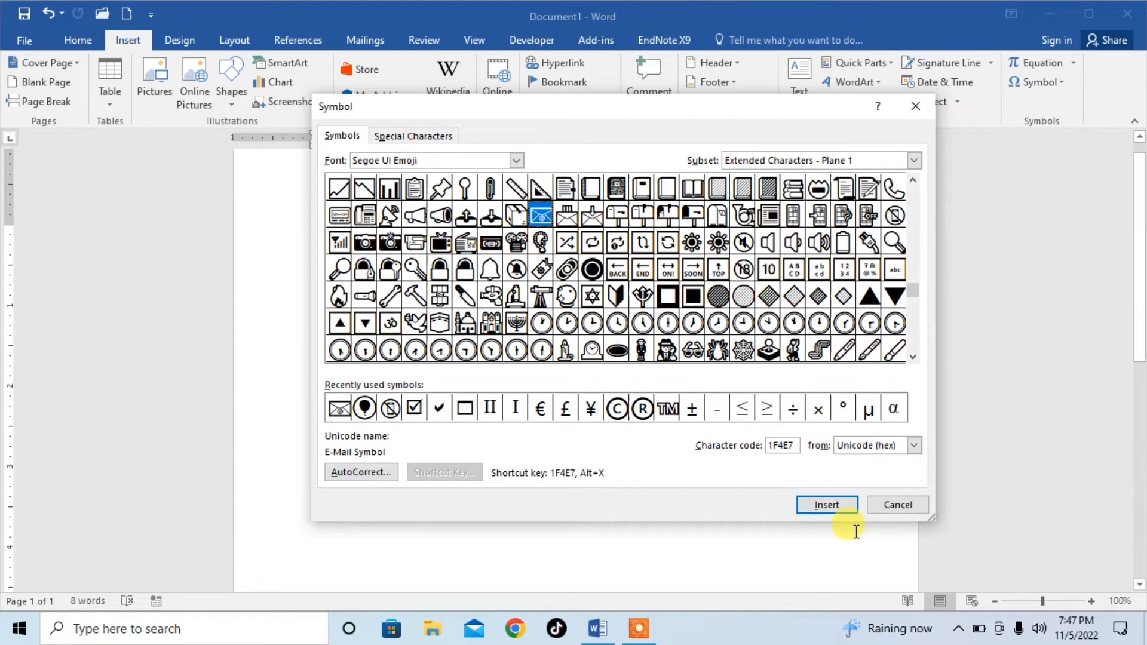
pyautogui.click(827, 504)
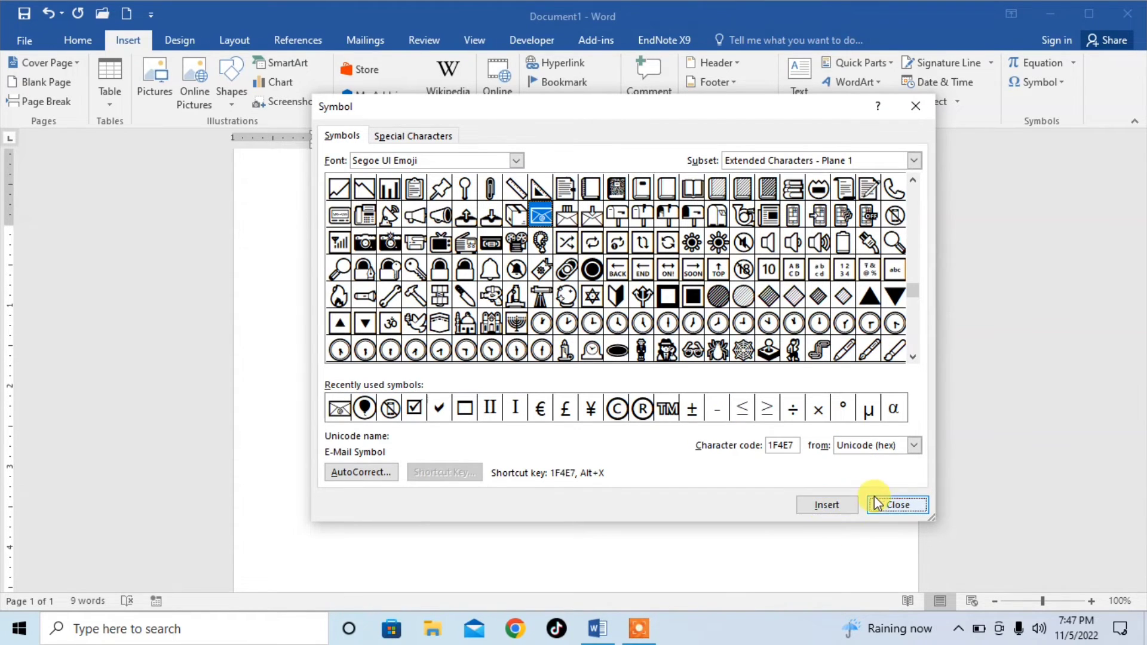
pyautogui.click(895, 504)
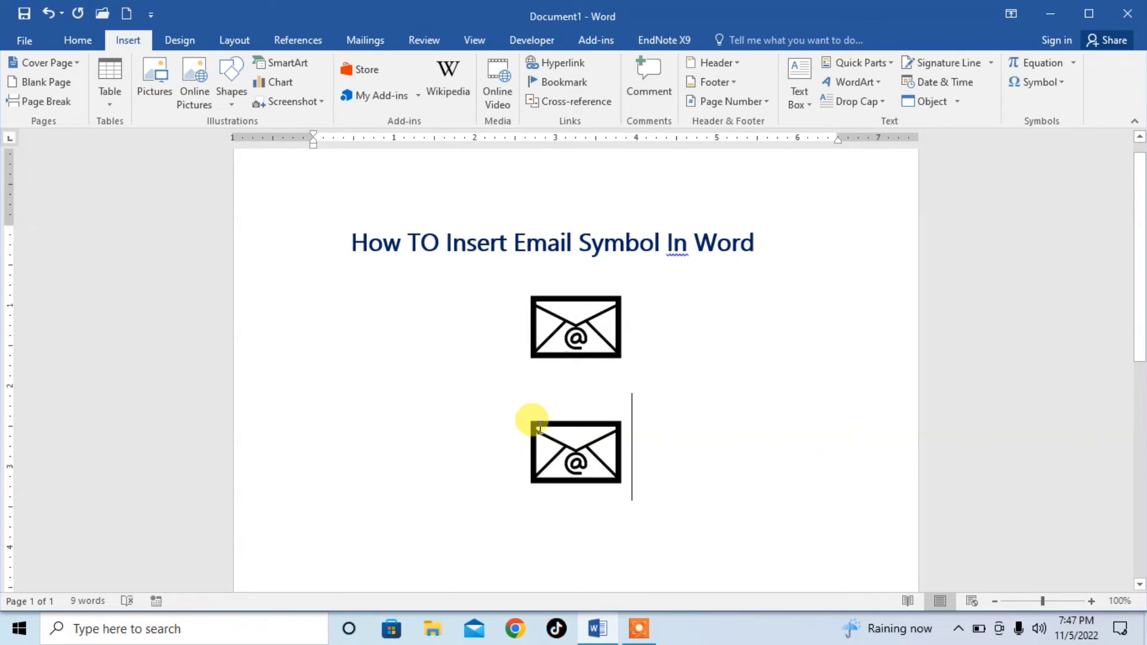
# Select the second envelope and set its font colour to blue
pyautogui.click(575, 452)
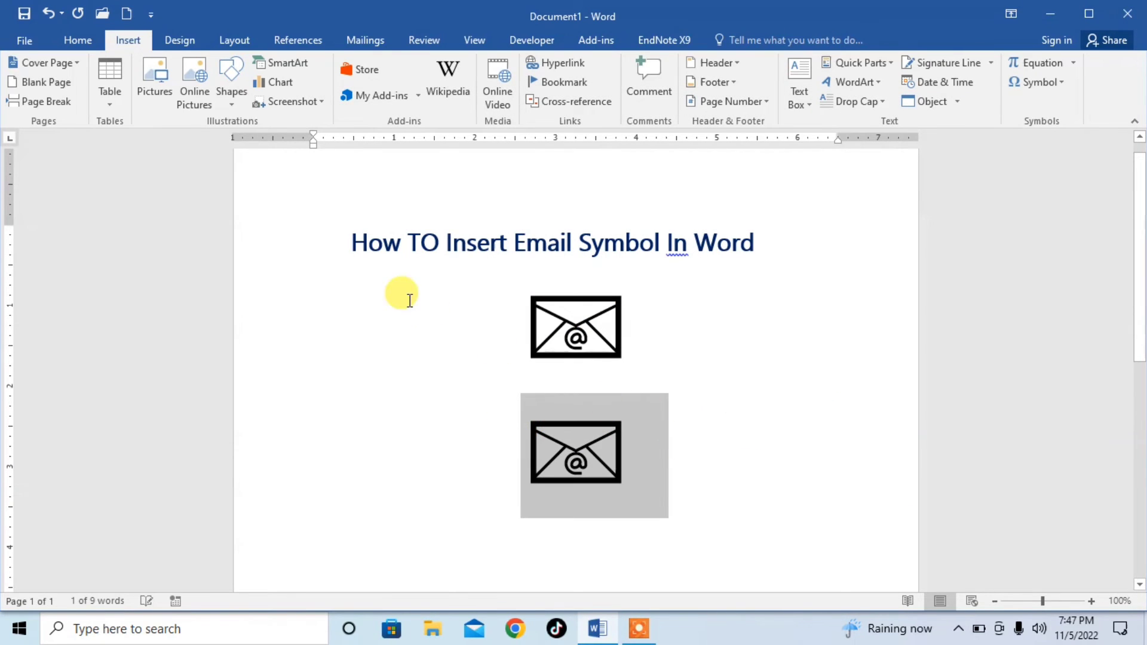
pyautogui.click(77, 40)
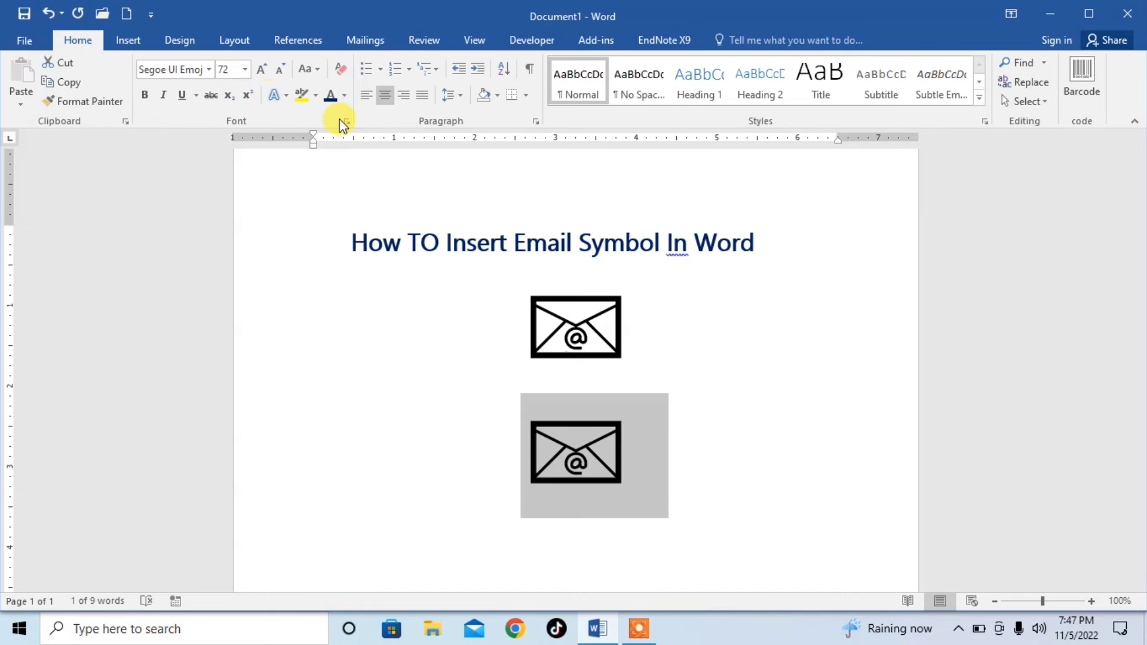
pyautogui.click(343, 96)
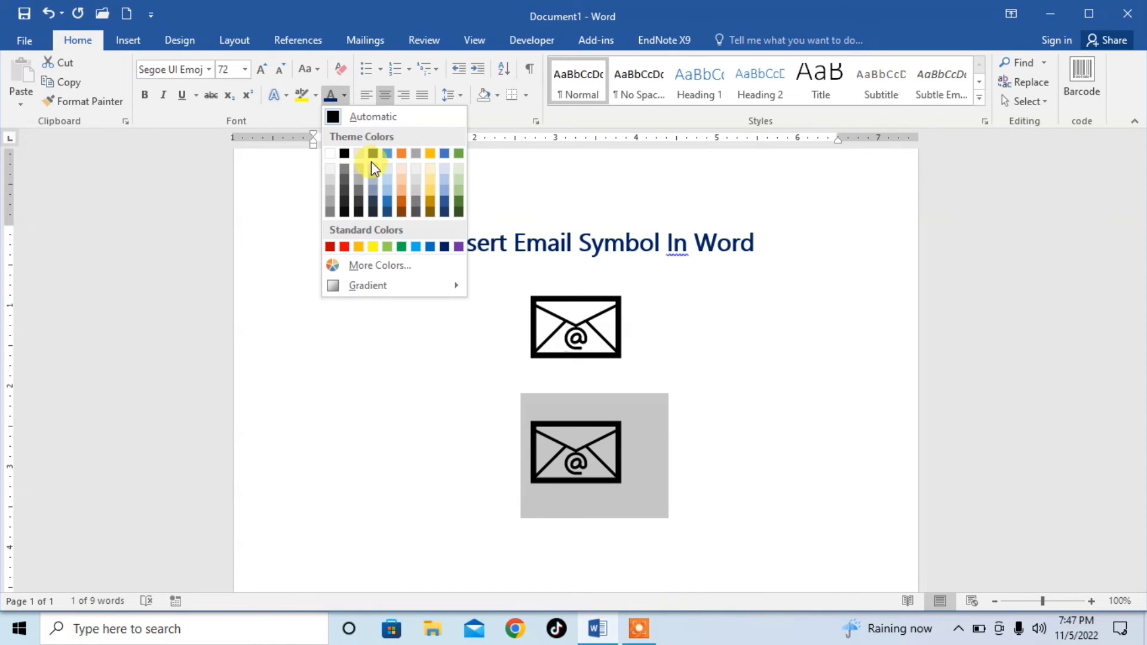
pyautogui.click(386, 204)
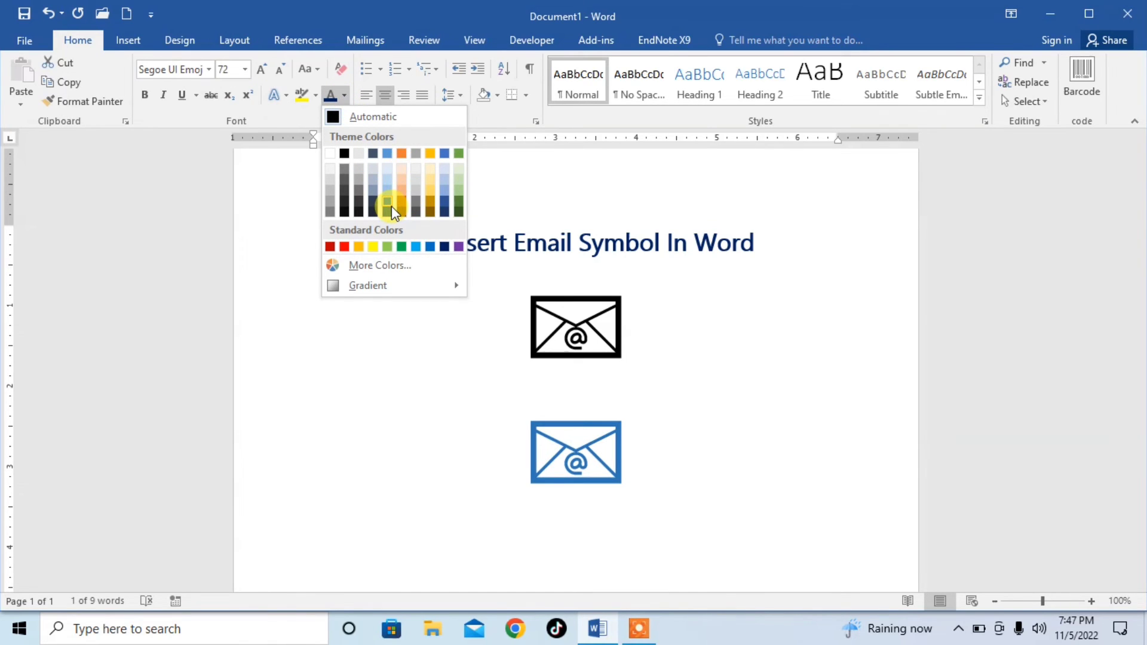